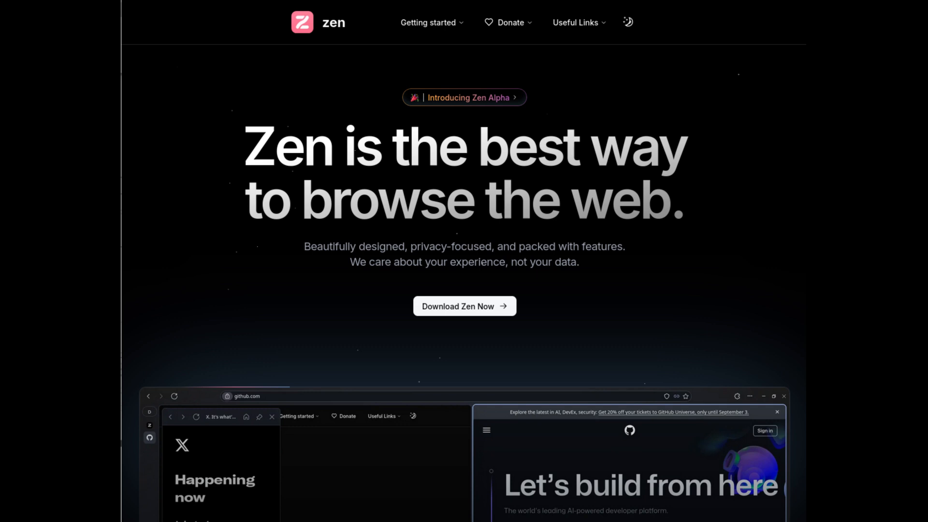
Show expanded vertical tabs under Default Workspace and add several New Tab entries.
scroll(down, 3)
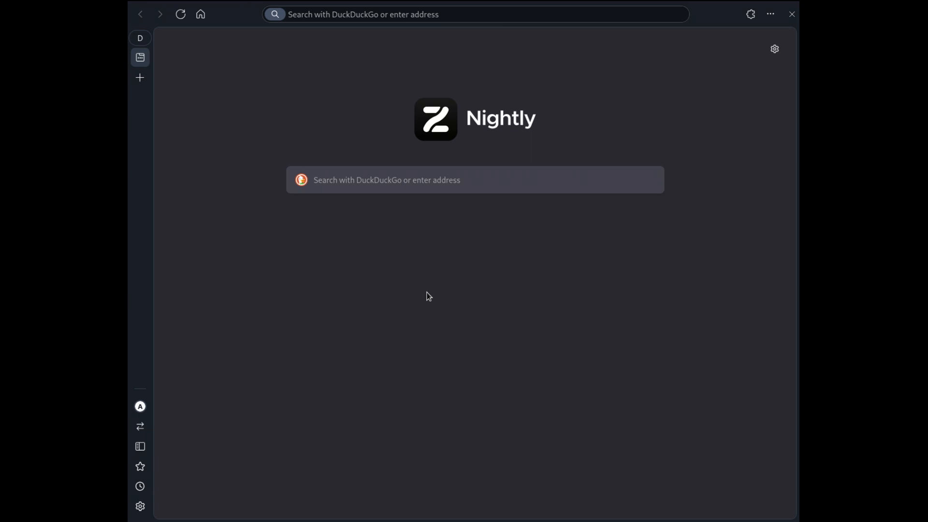
mouse_move(151, 510)
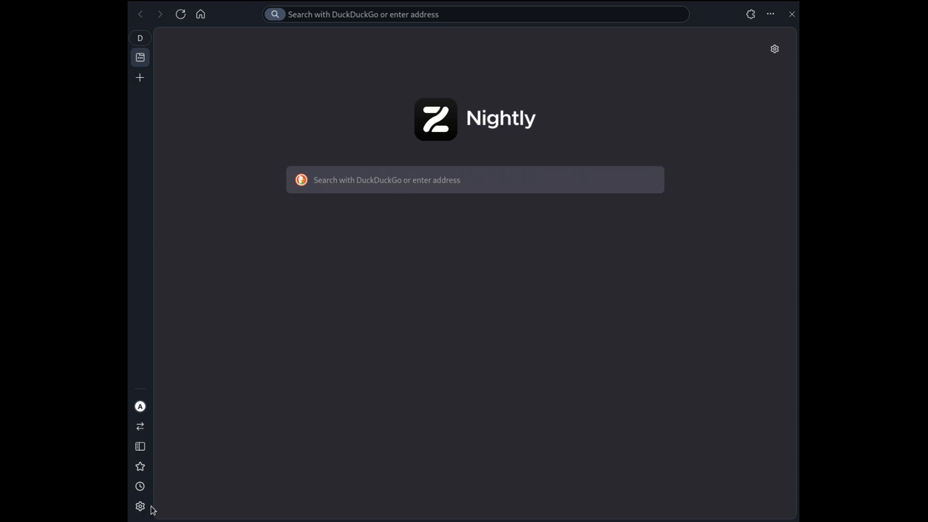
click(140, 507)
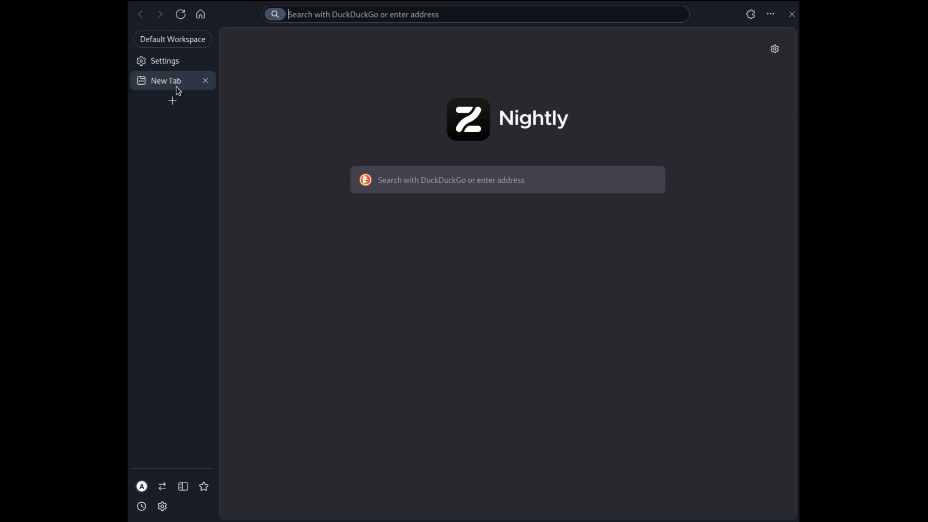
click(172, 100)
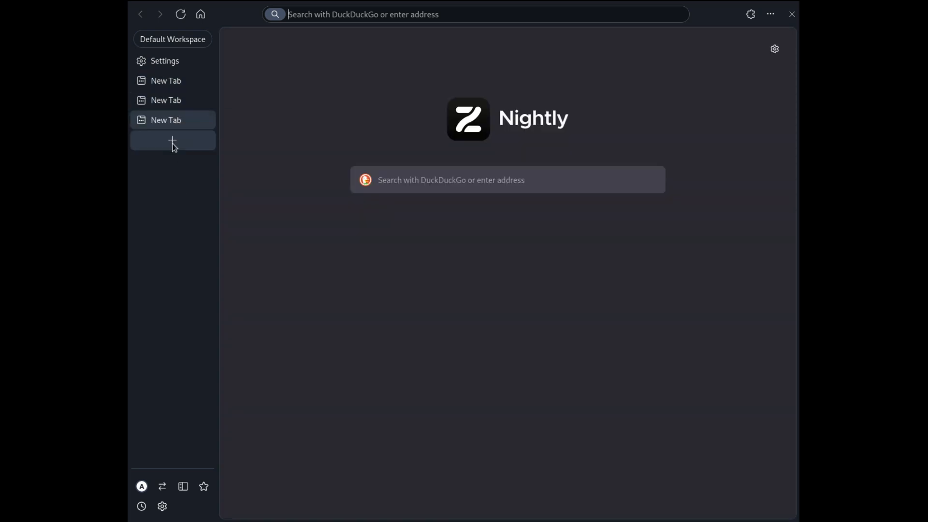
click(171, 142)
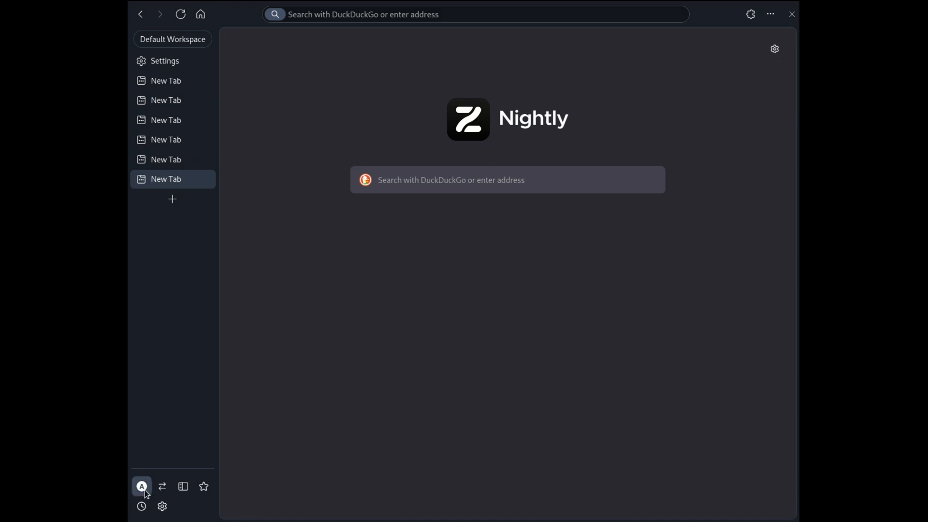
Open the side web panel and load Wikipedia beside the new tab page.
click(142, 486)
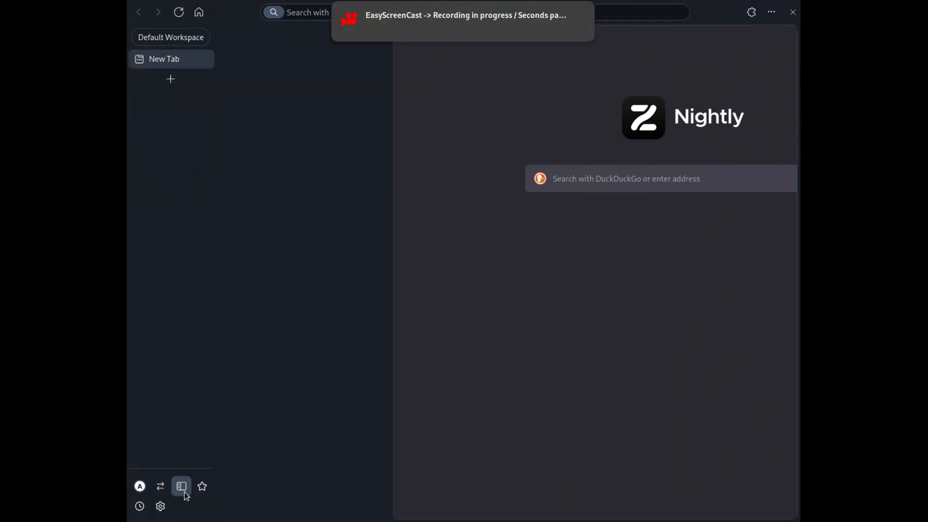
click(182, 486)
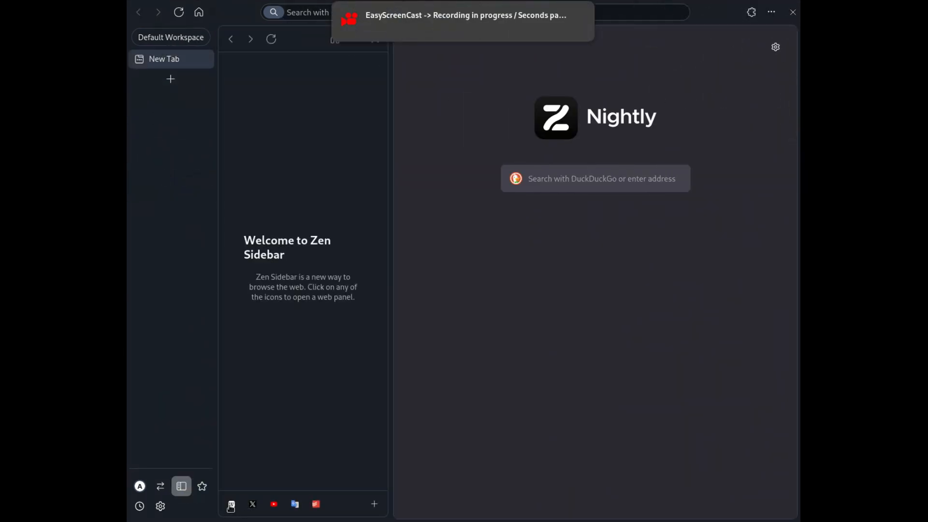
click(231, 504)
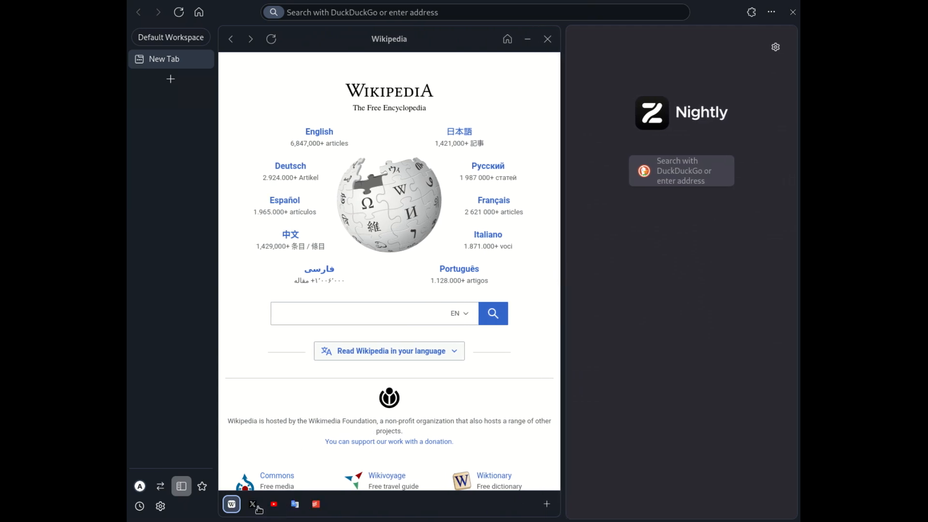
click(273, 504)
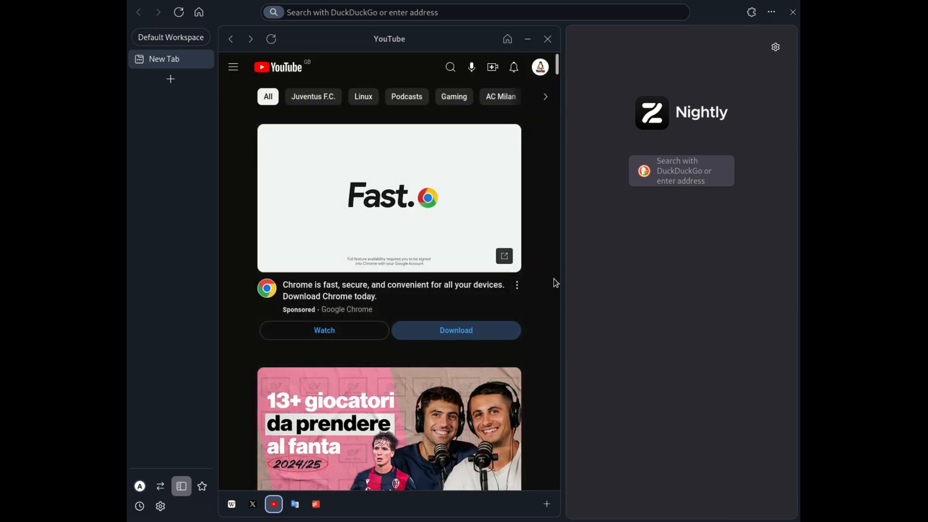
scroll(down, 3)
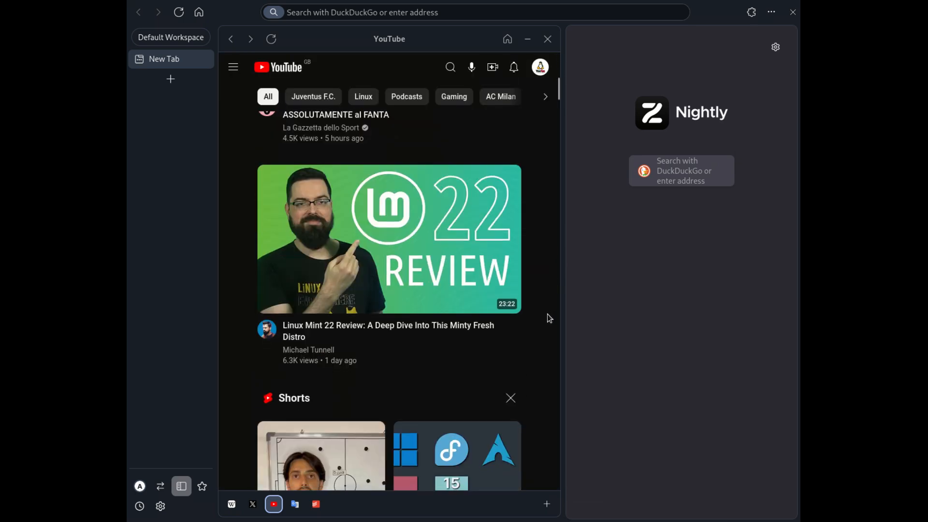
scroll(down, 3)
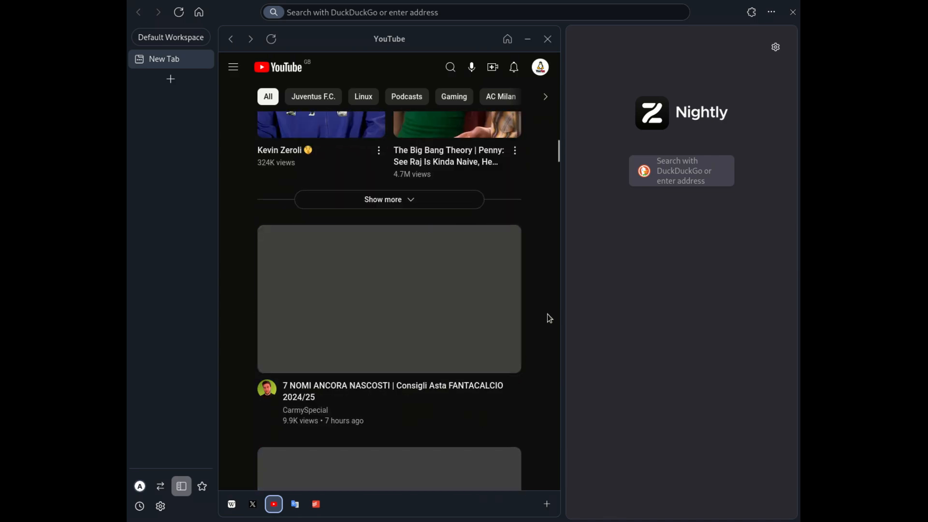
scroll(down, 3)
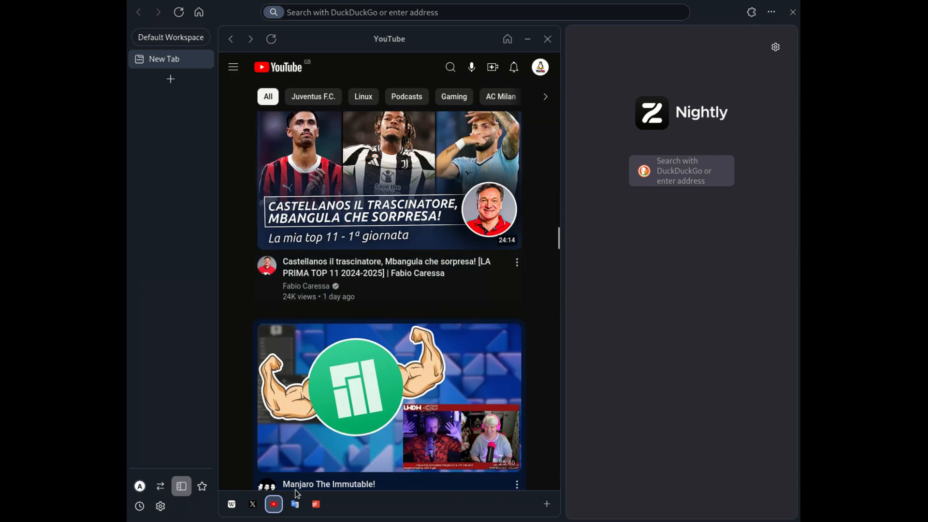
click(294, 504)
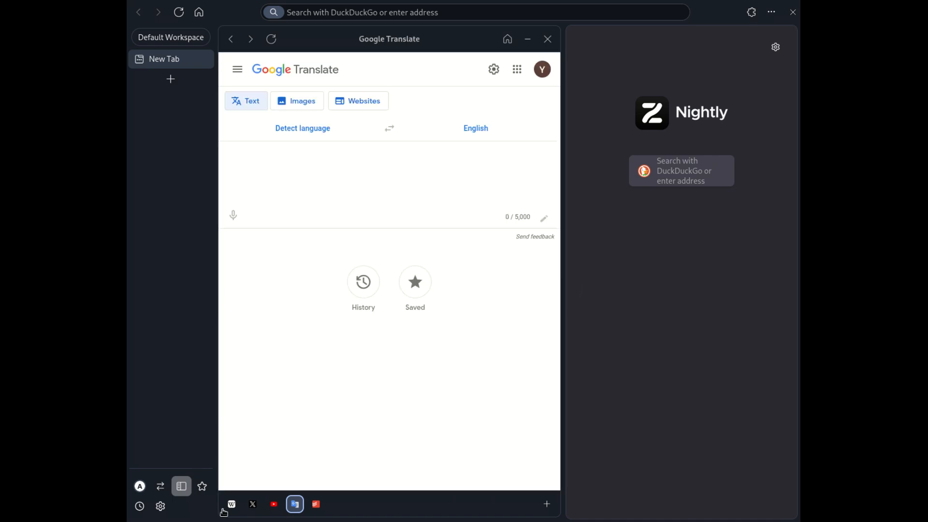
click(232, 504)
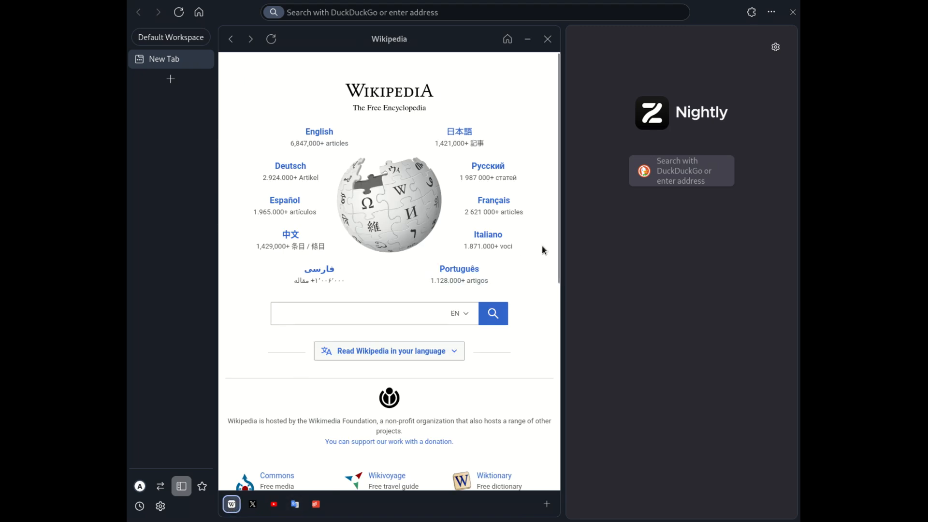